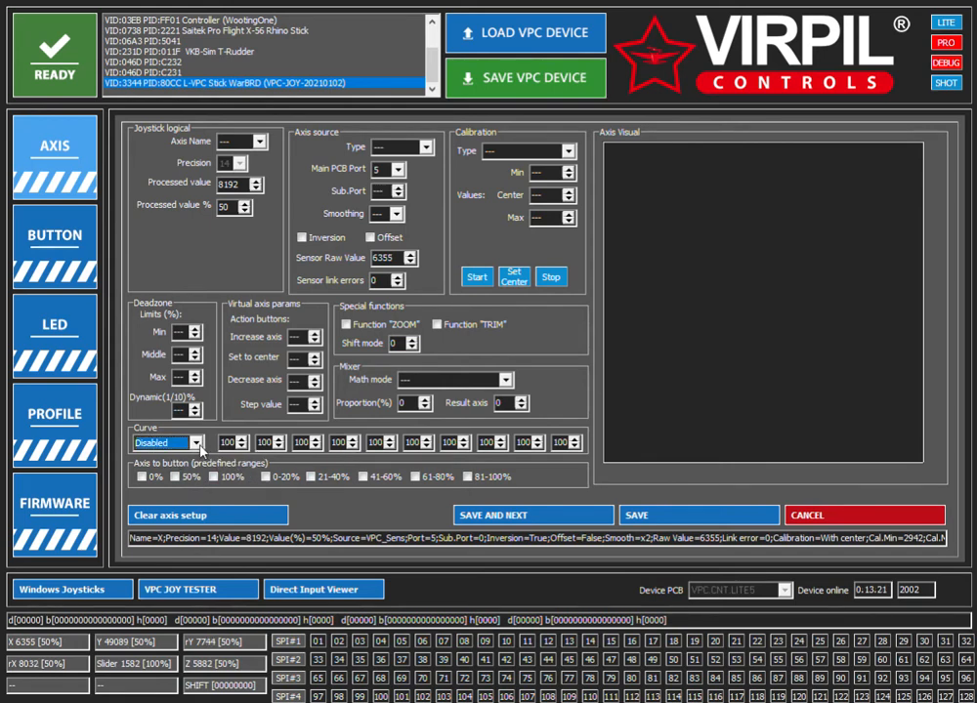
- Change the X axis response curve from Disabled to Symmetrical
left_click(195, 442)
type("12")
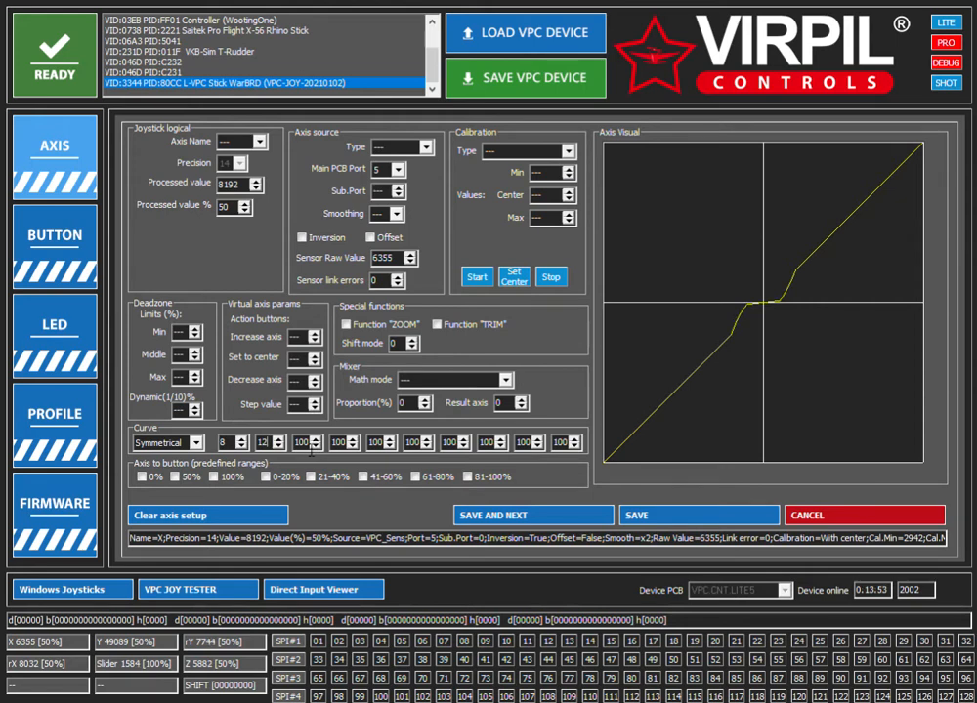
- Enter X axis curve points 20, 30, 40, 50, 65, 80, 90, 100 for an S-curve
left_click(290, 444)
type("20")
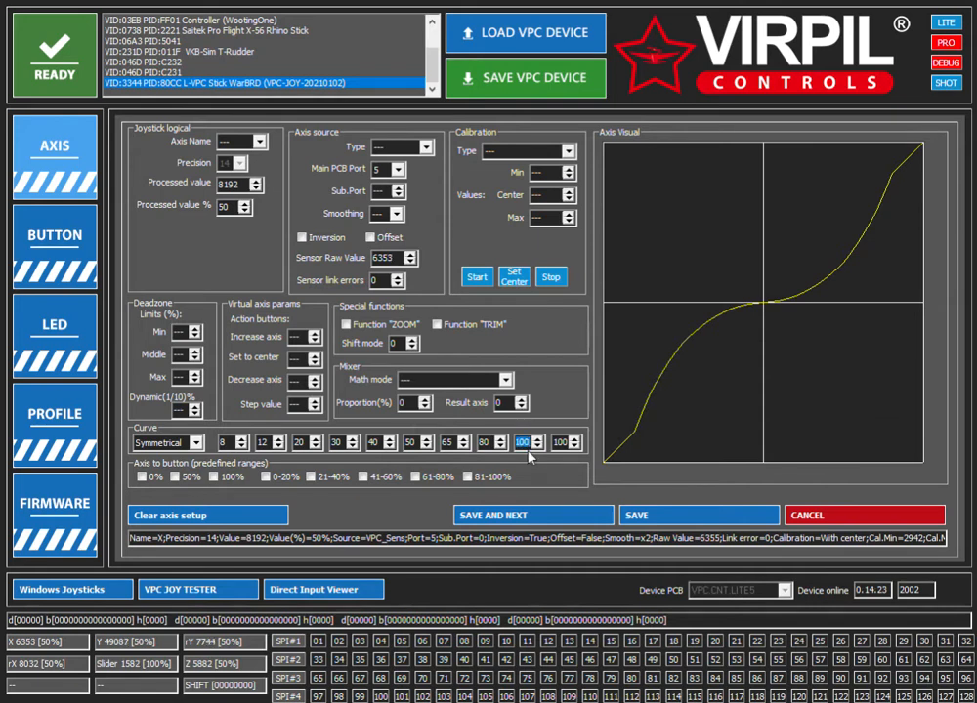
left_click(534, 447)
type("90")
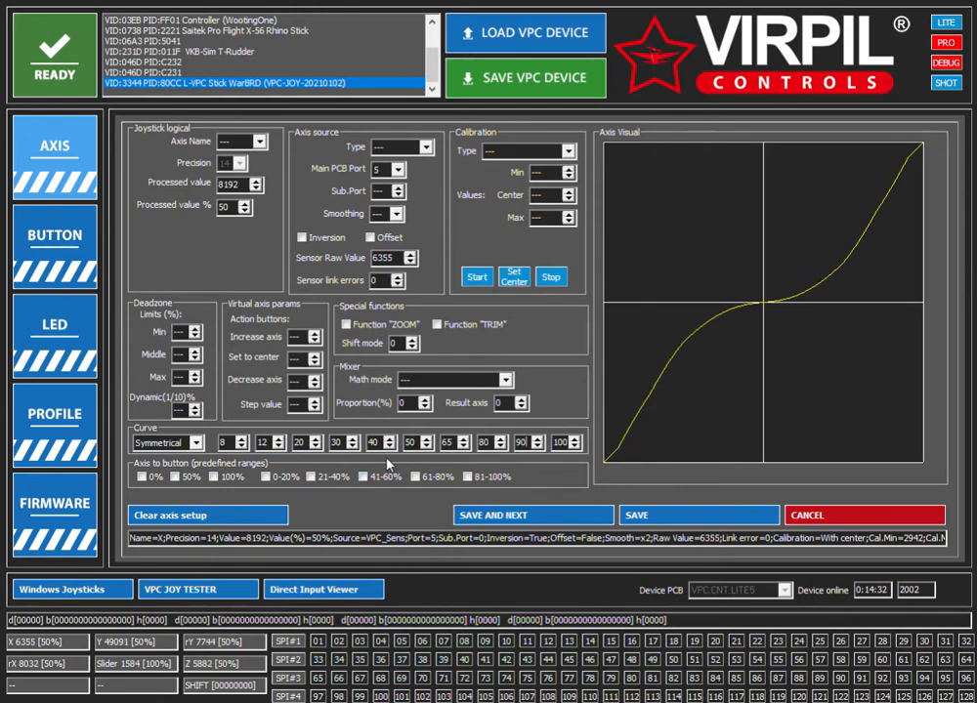
mouse_move(679, 271)
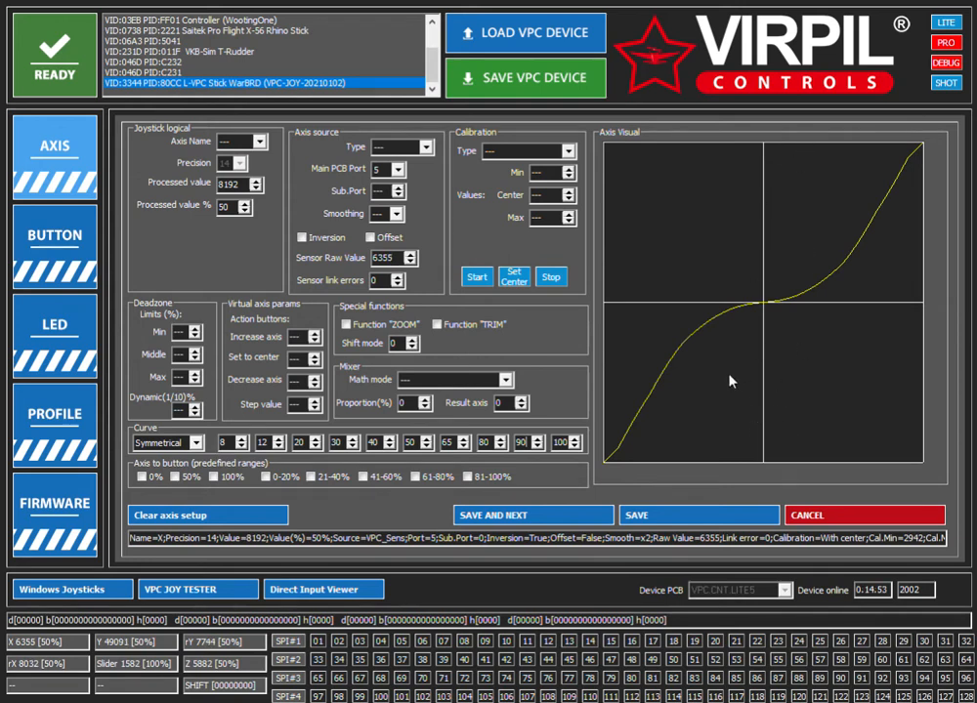
mouse_move(576, 411)
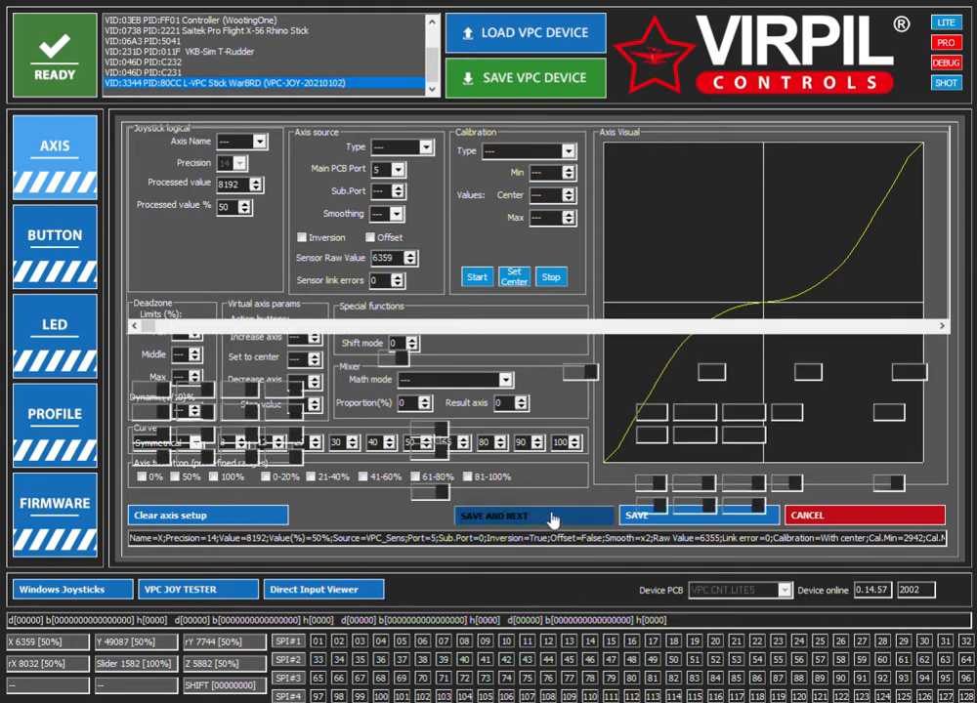
- Save the X axis curve, advance to the next axis, and open the Axis Name dropdown
left_click(531, 515)
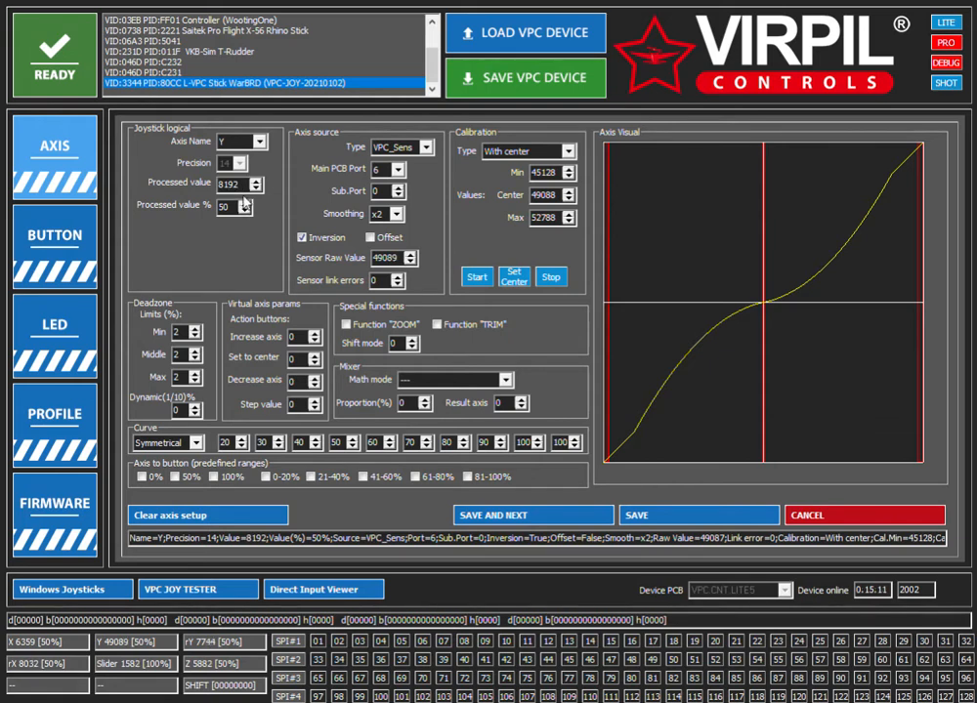
left_click(250, 141)
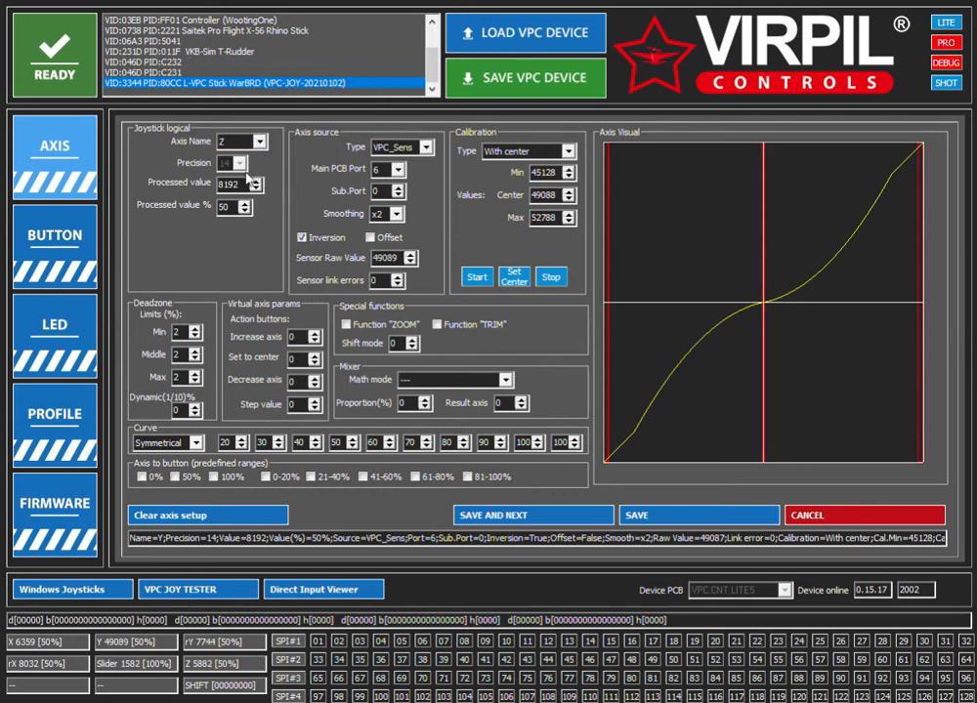
- Choose Y in the Axis Name dropdown instead of Z
left_click(260, 143)
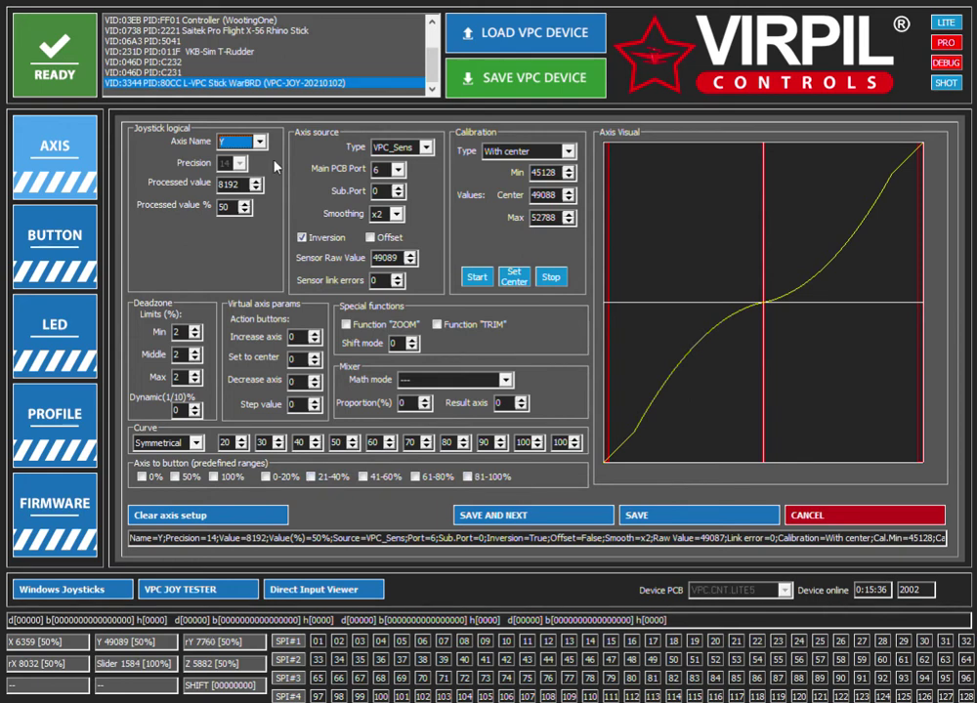
- Set Axis Name to X and check the curve points still read 20 through 100
left_click(256, 141)
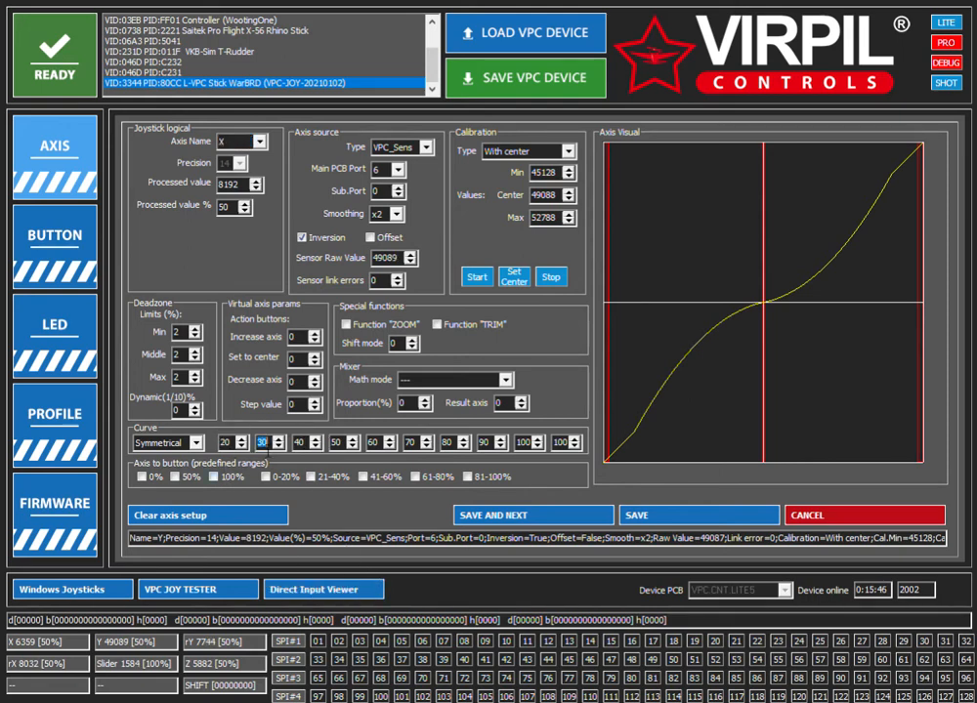
left_click(305, 444)
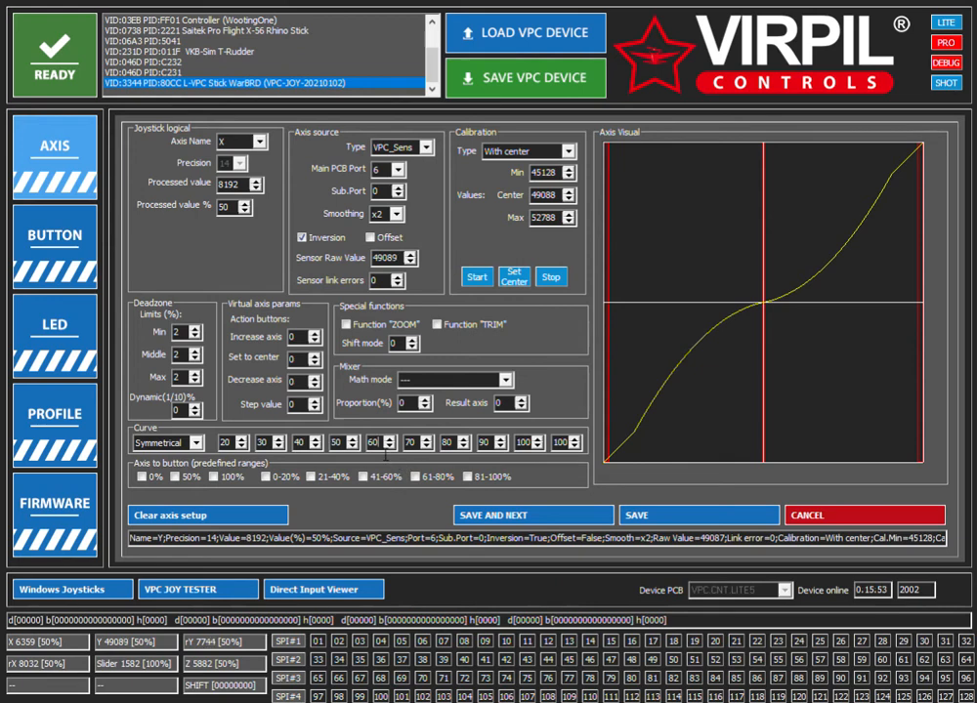
left_click(421, 442)
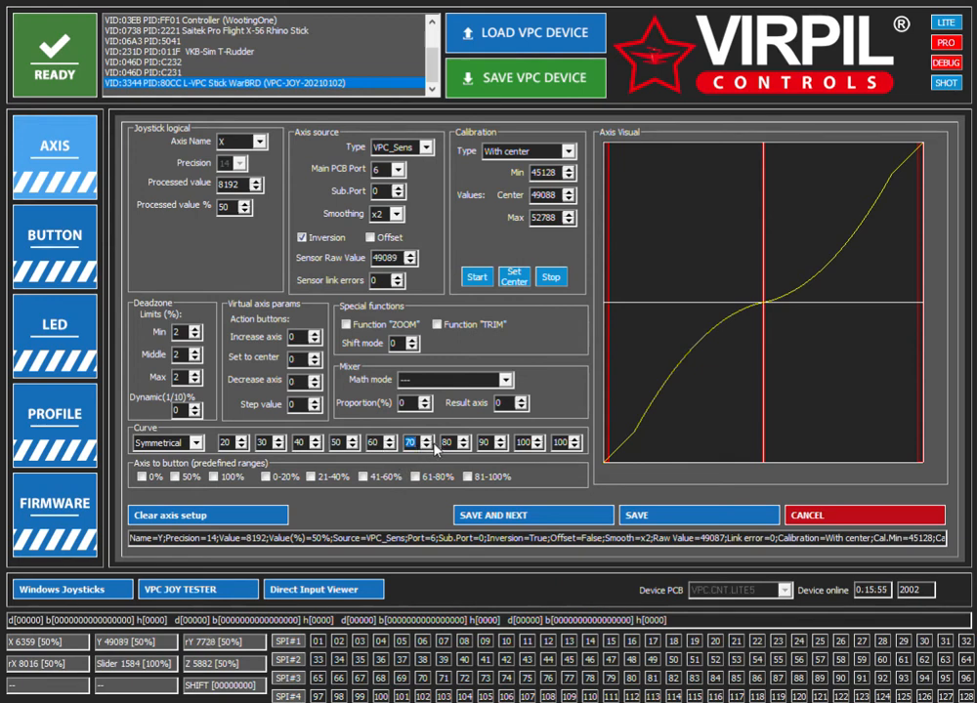